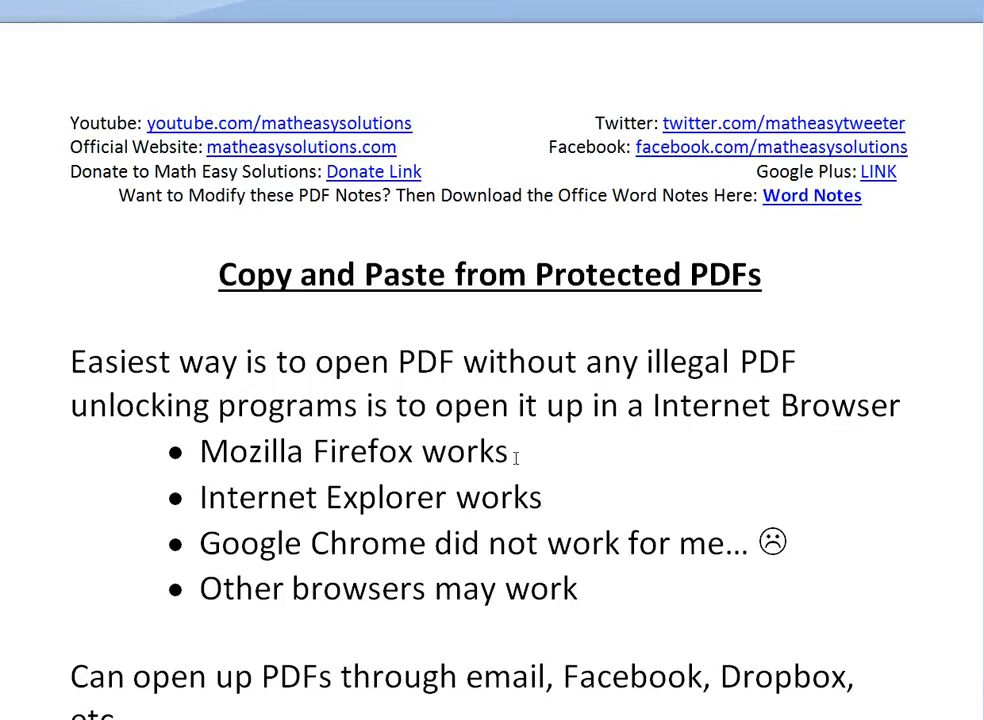
- Open the 427 - Applied Project Roller Coaster Answer PDF from the Dropbox folder
{"action": "left_click", "coordinate": [314, 451]}
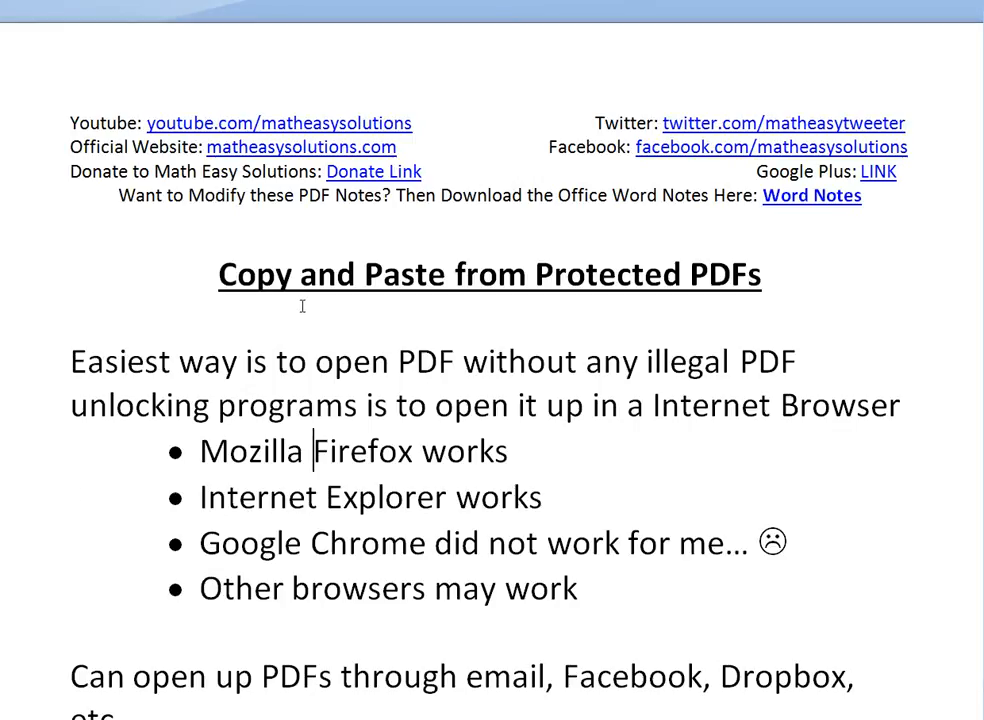
{"action": "mouse_move", "coordinate": [195, 237]}
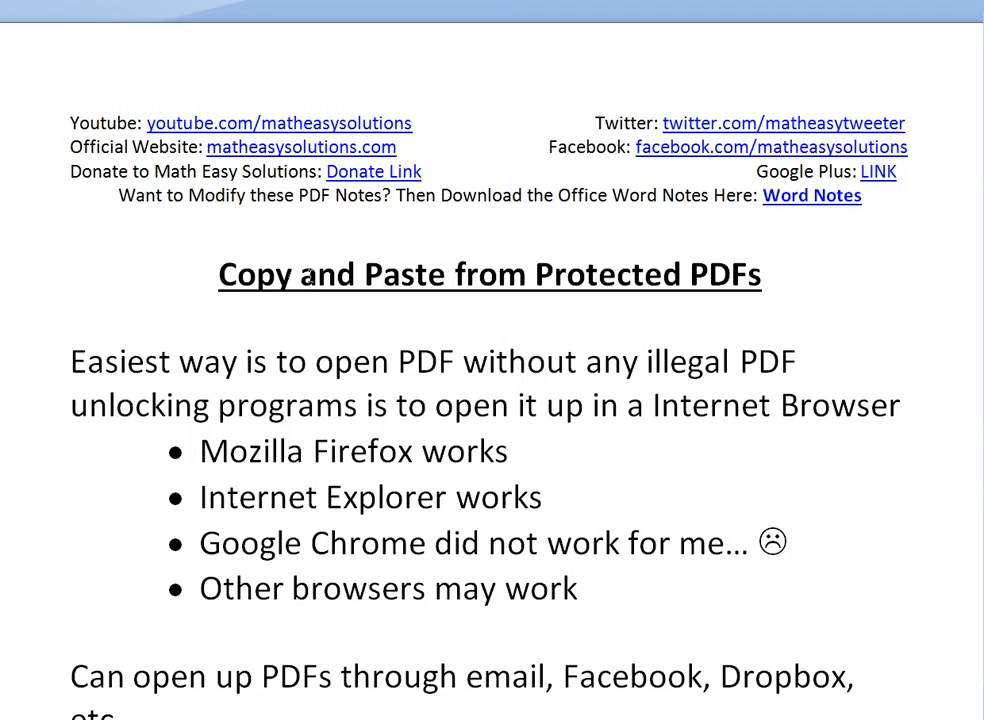
{"action": "left_click", "coordinate": [313, 451]}
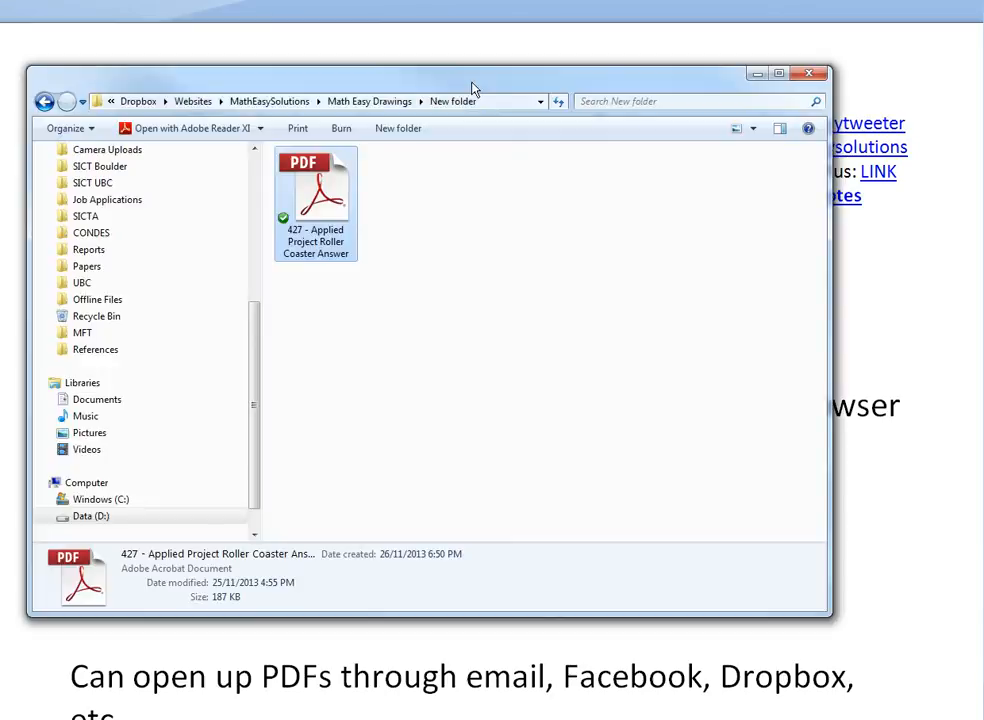
{"action": "mouse_move", "coordinate": [335, 205]}
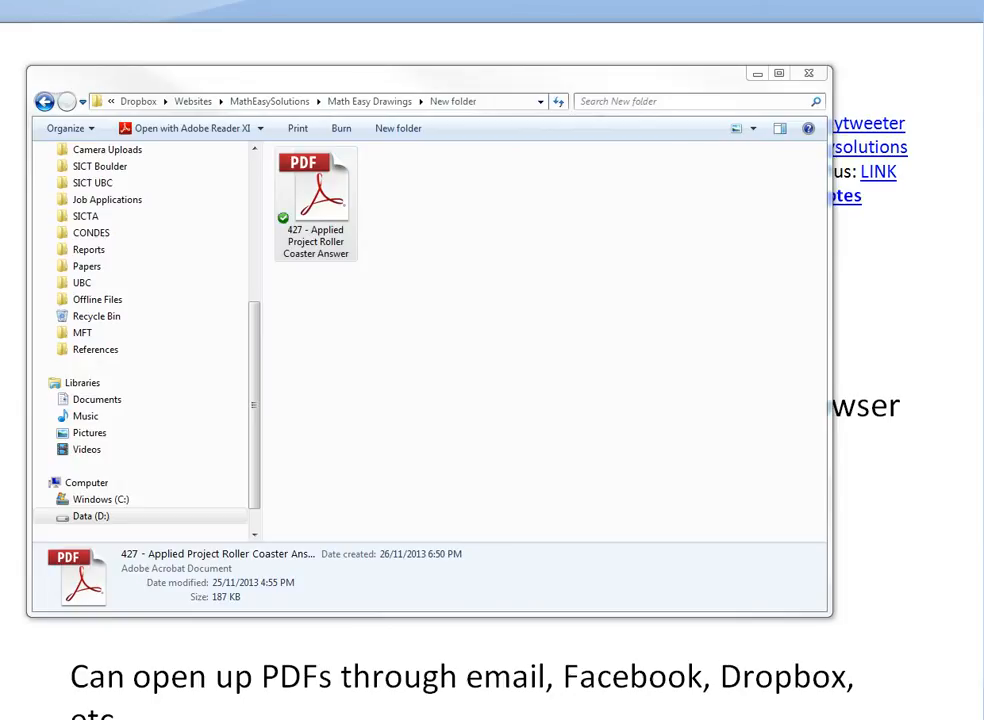
{"action": "double_click", "coordinate": [316, 186]}
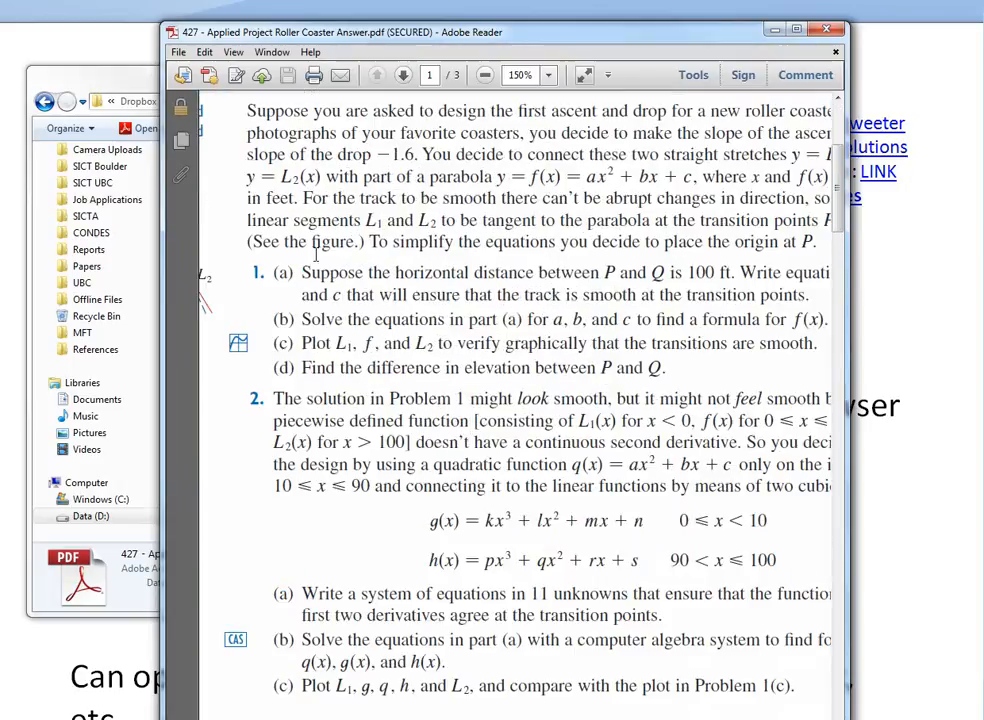
- Select the problem paragraph, find Copy disabled in the Edit menu, and close the PDF
{"action": "left_click_drag", "start_coordinate": [247, 110], "coordinate": [480, 241]}
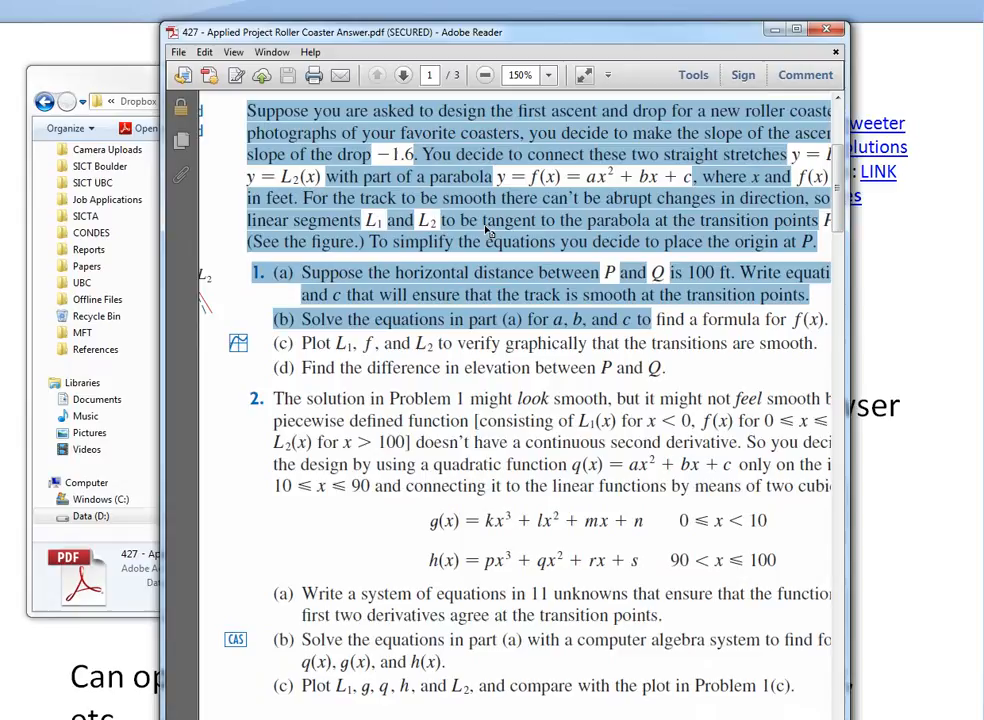
{"action": "mouse_move", "coordinate": [505, 252]}
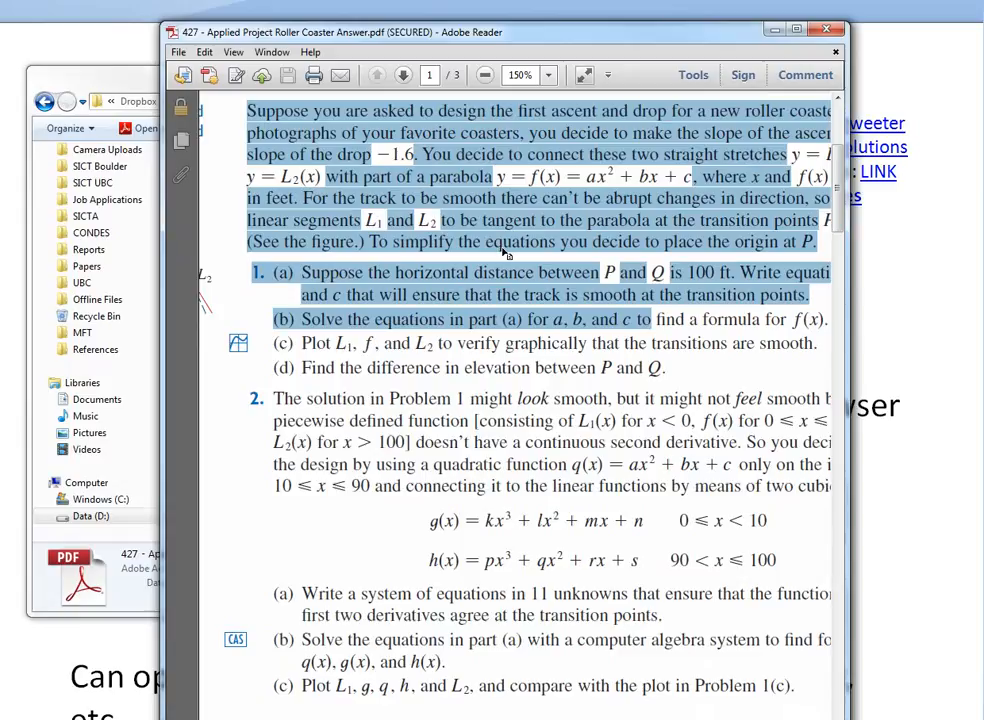
{"action": "mouse_move", "coordinate": [485, 280]}
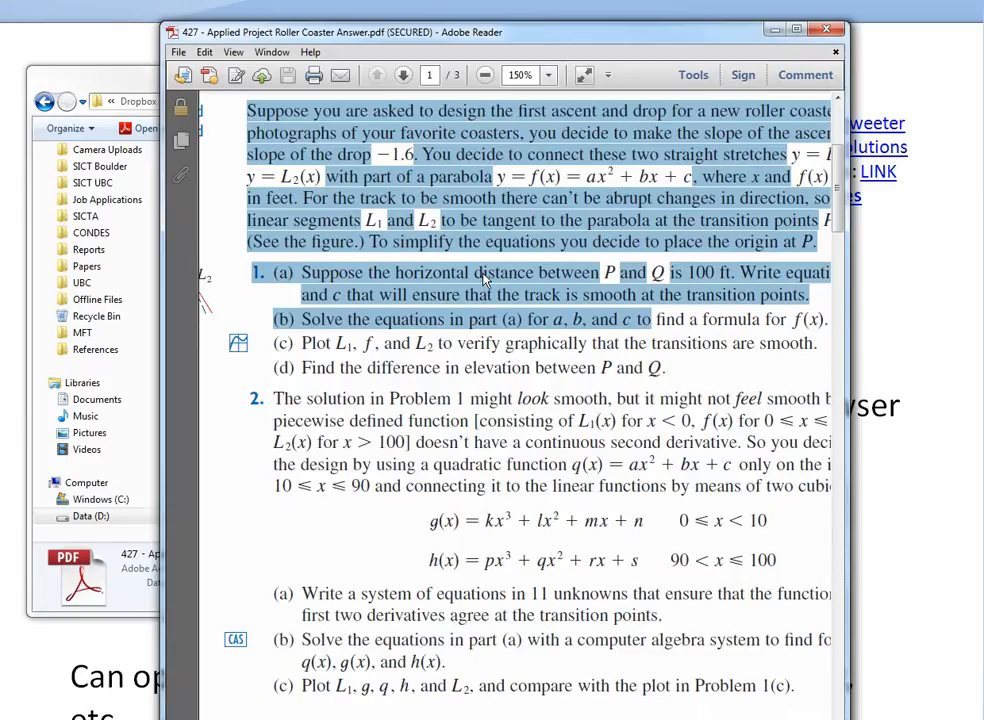
{"action": "left_click", "coordinate": [204, 51]}
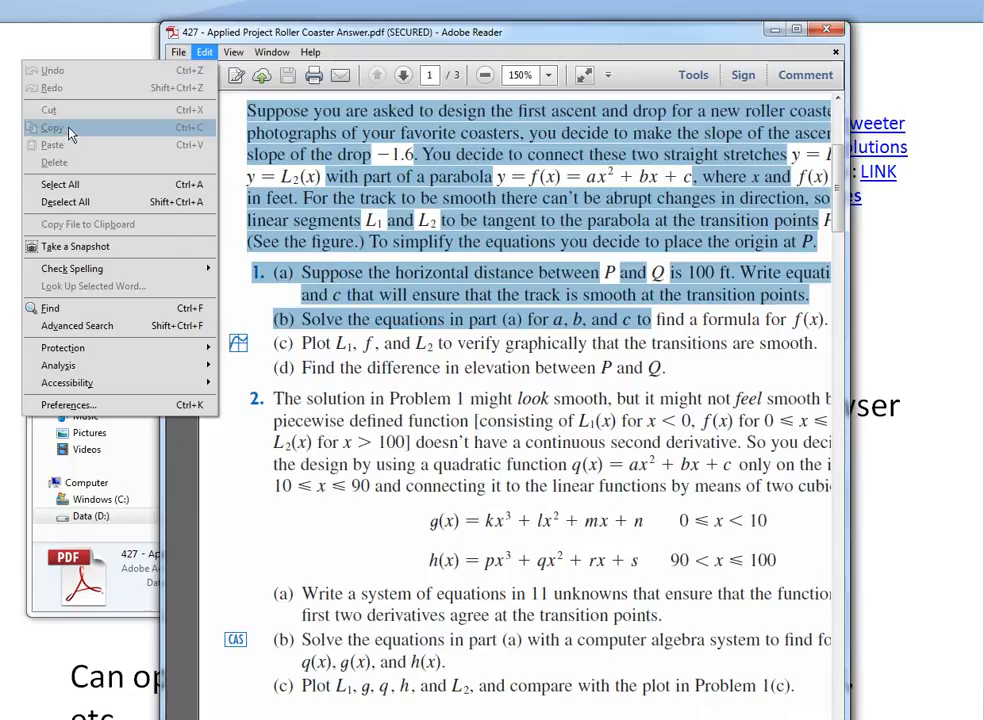
{"action": "left_click", "coordinate": [52, 128]}
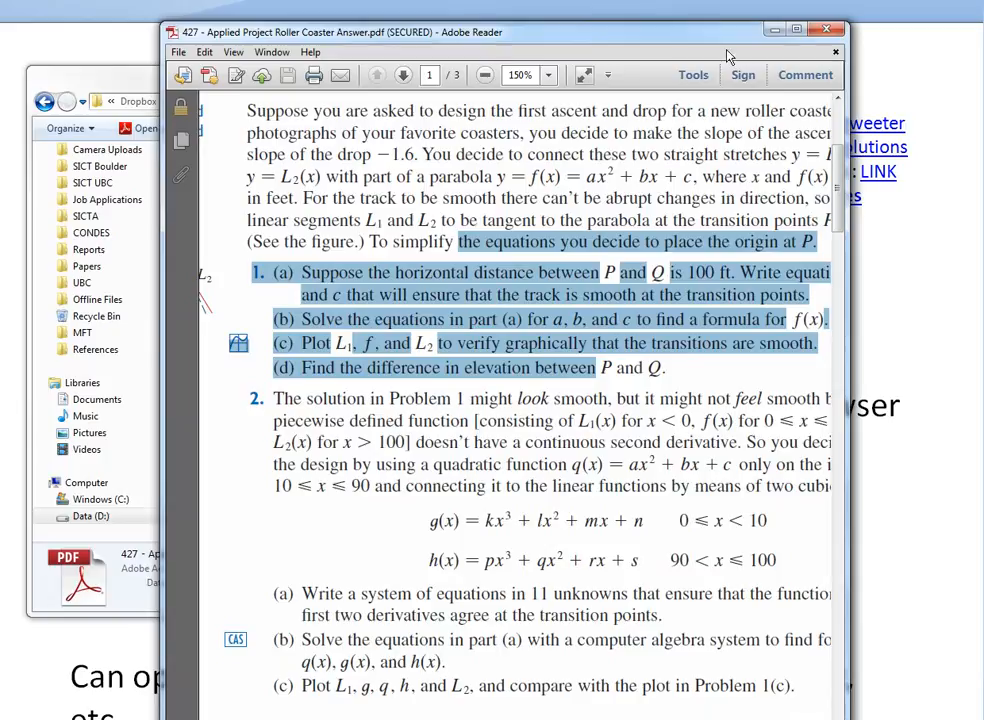
{"action": "left_click", "coordinate": [826, 29]}
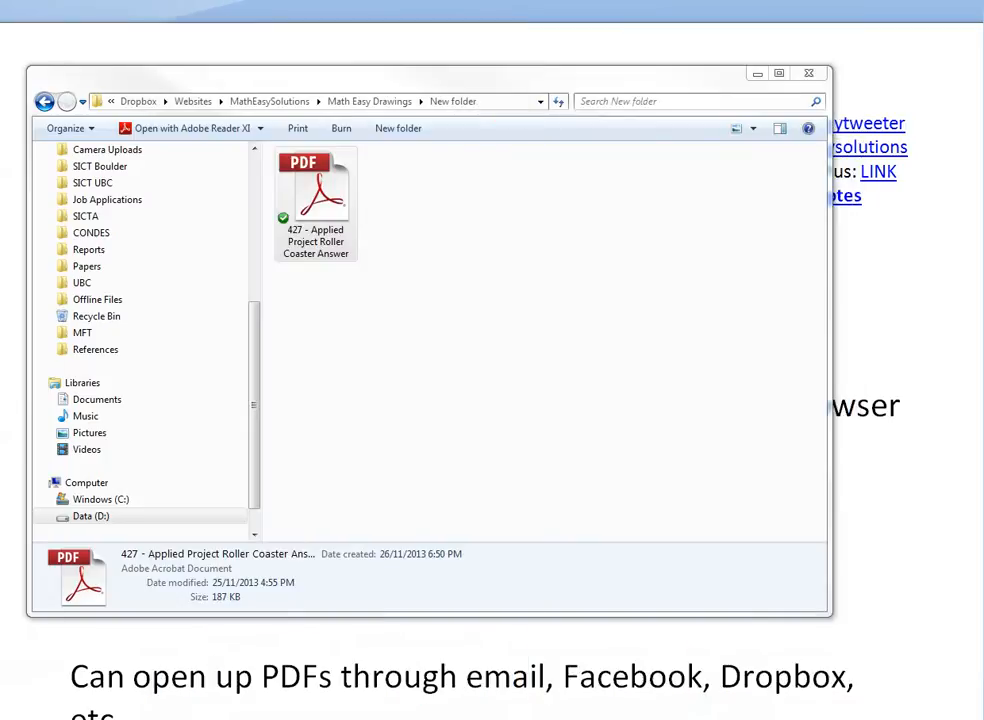
{"action": "mouse_move", "coordinate": [556, 61]}
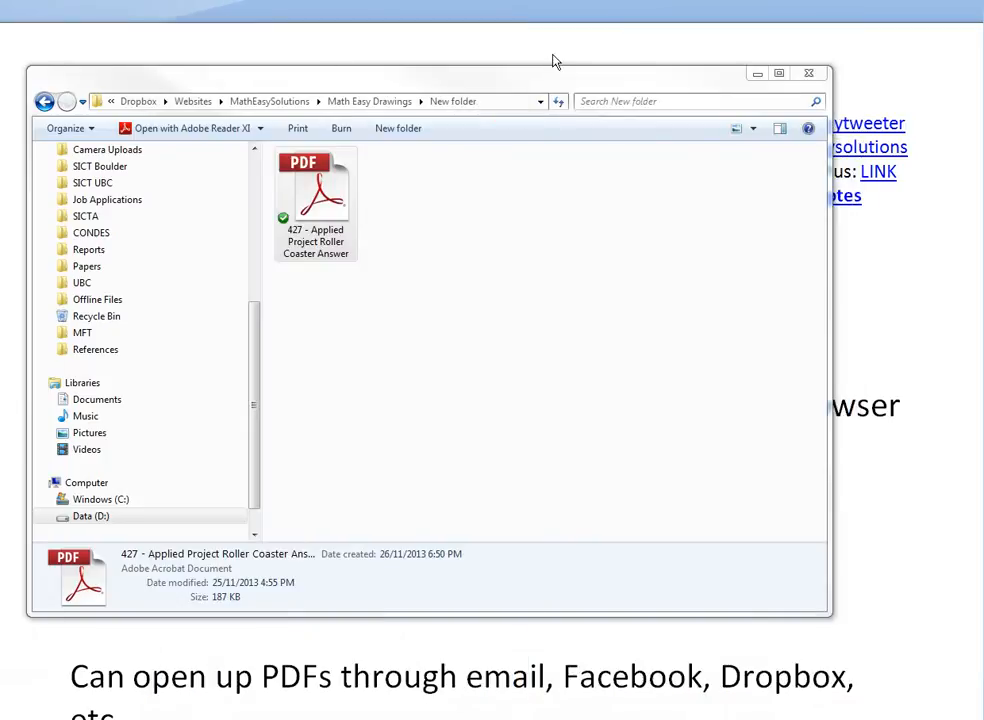
- Minimize the Dropbox folder window to bring back the Word notes
{"action": "left_click", "coordinate": [808, 73]}
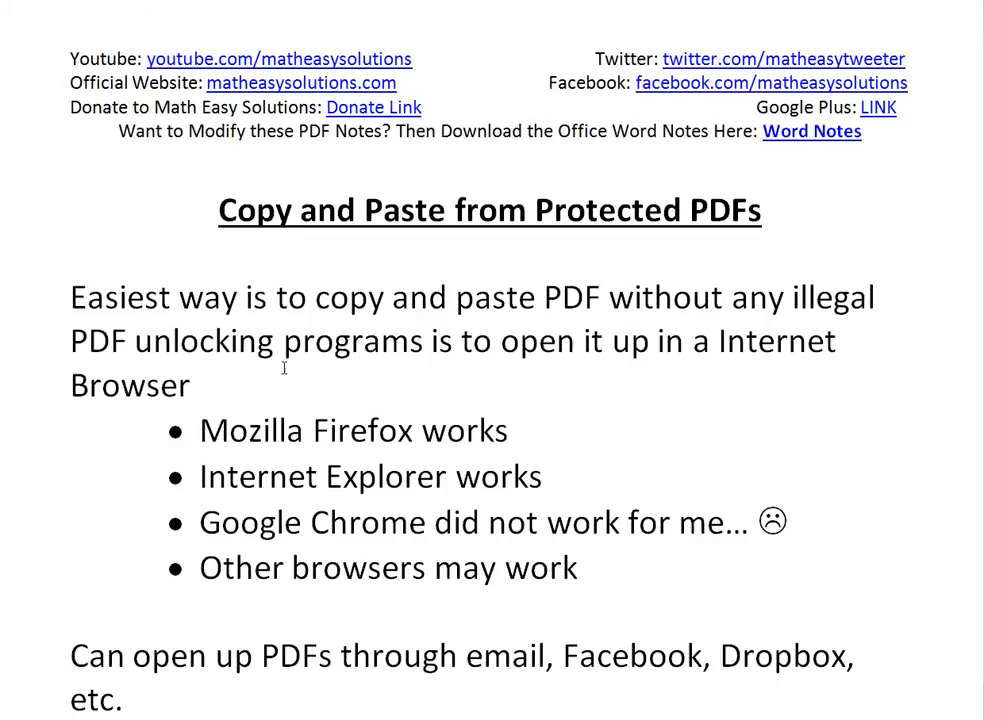
{"action": "mouse_move", "coordinate": [625, 298]}
{"action": "type", "text": "n"}
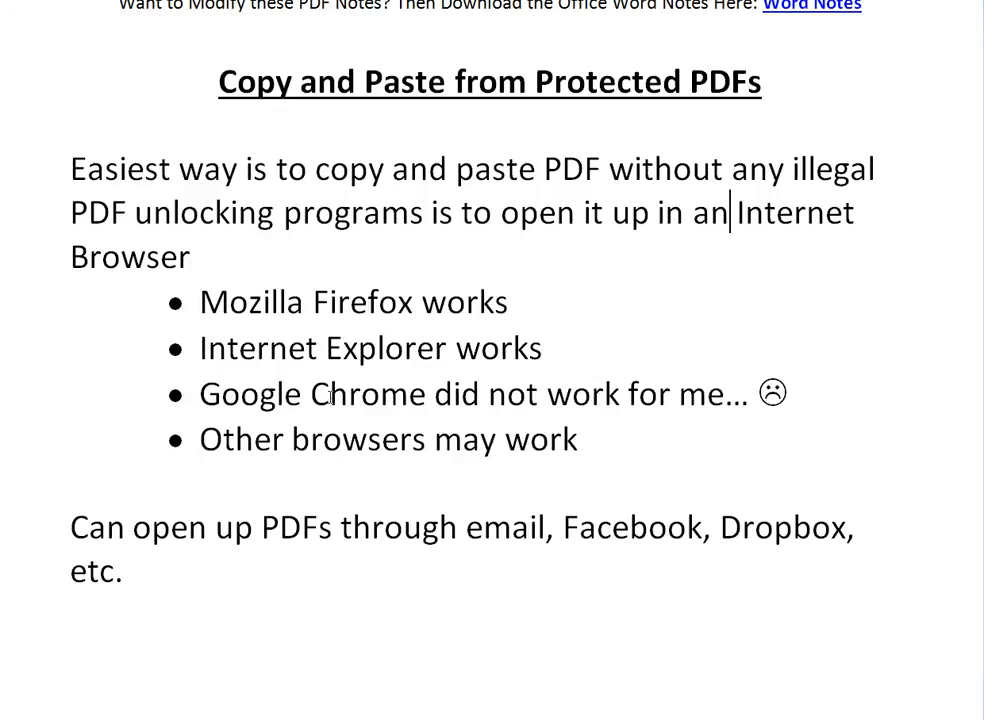
- Change the first sentence to 'copy and paste PDF' and 'in an Internet Browser'
{"action": "double_click", "coordinate": [387, 438]}
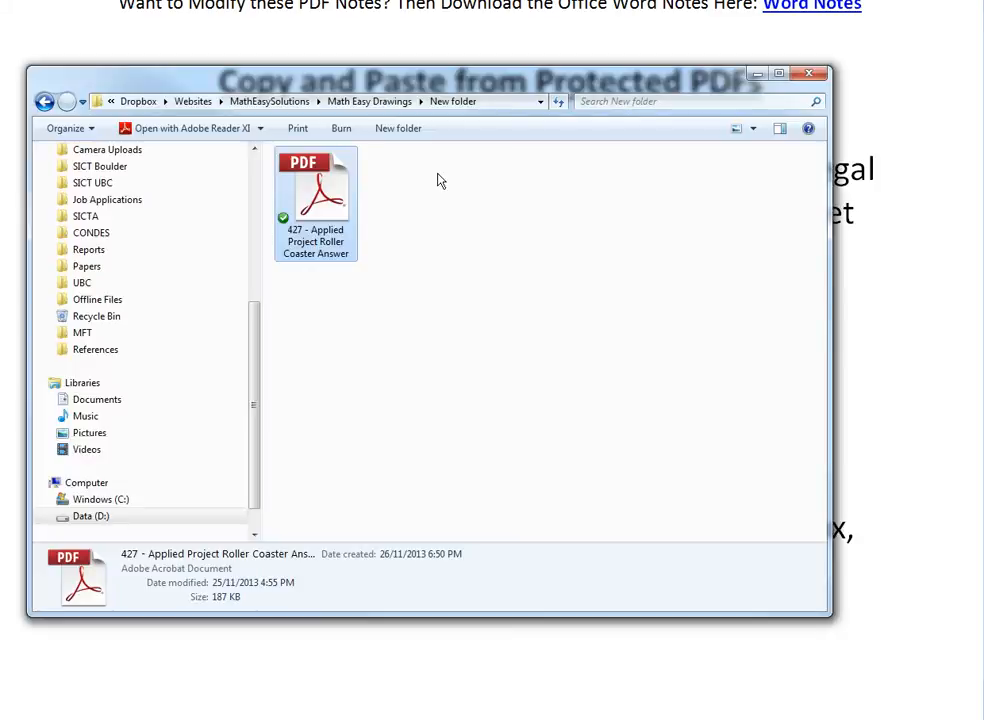
- View the roller coaster PDF on Dropbox.com via the file's right-click Dropbox menu
{"action": "right_click", "coordinate": [315, 185]}
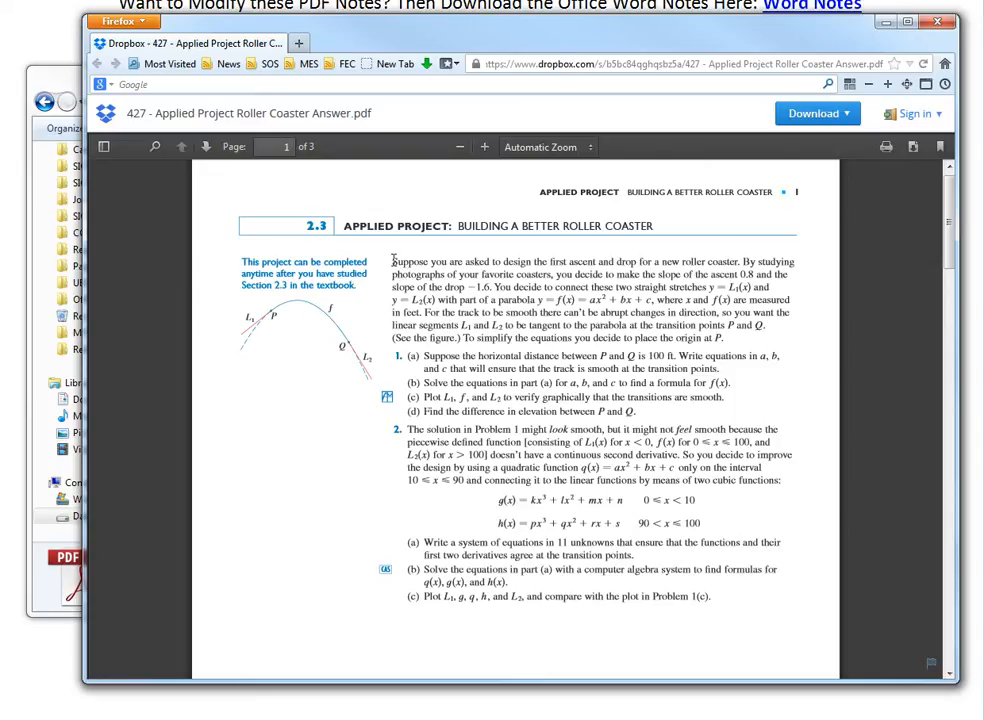
- Copy the opening paragraph and part (a) from the PDF in Firefox
{"action": "left_click_drag", "start_coordinate": [392, 261], "coordinate": [604, 355]}
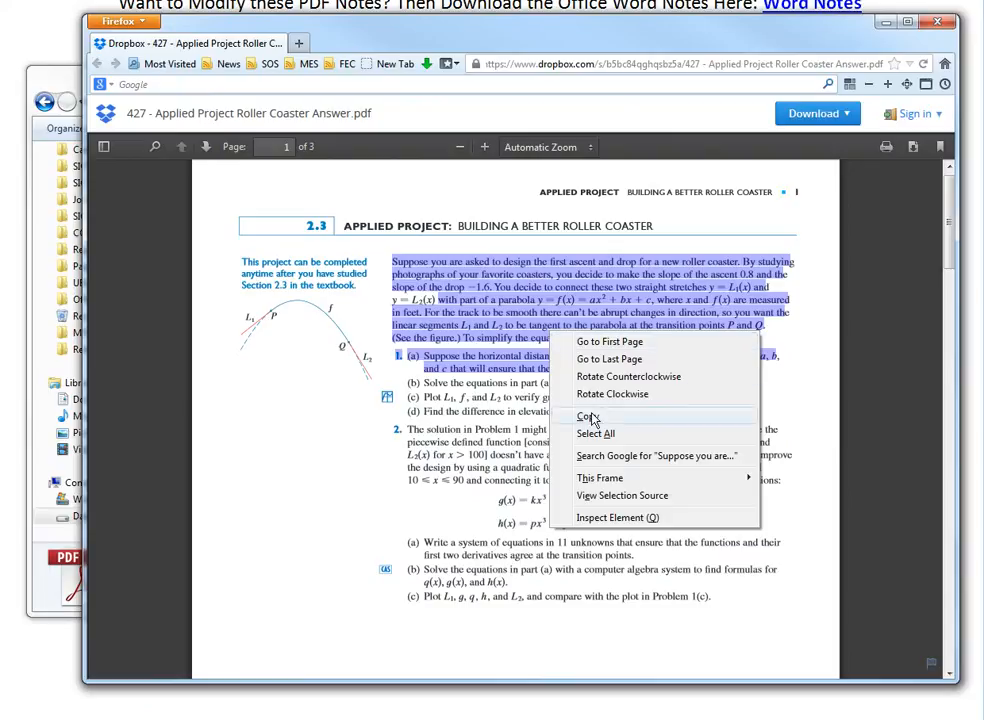
{"action": "left_click", "coordinate": [587, 417]}
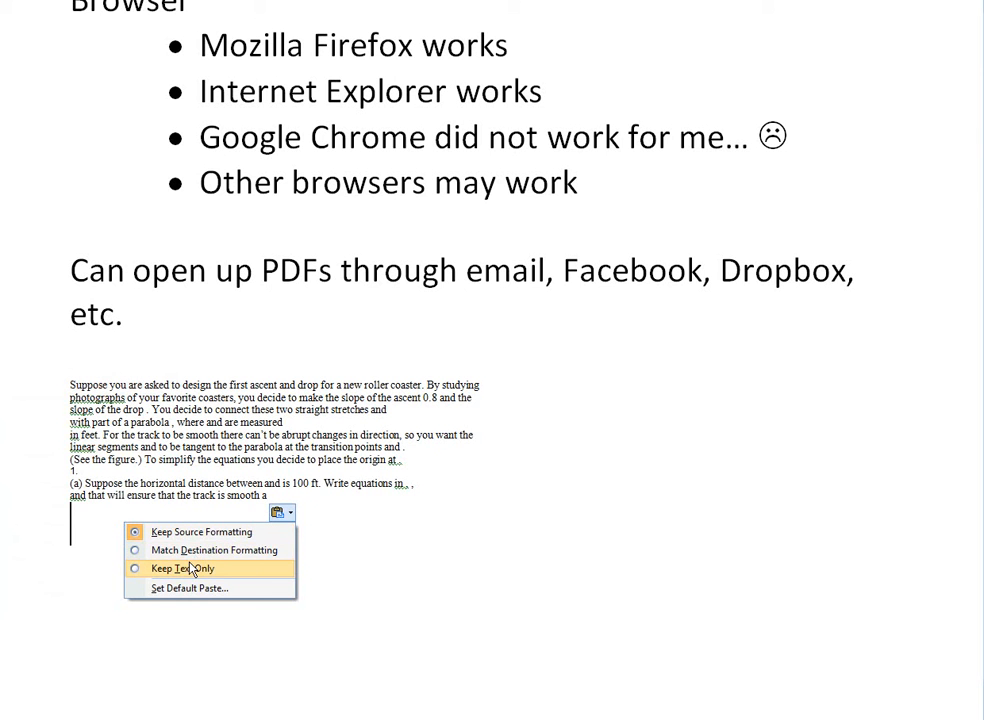
- Paste the problem text below 'etc.' using Keep Text Only
{"action": "left_click", "coordinate": [185, 568]}
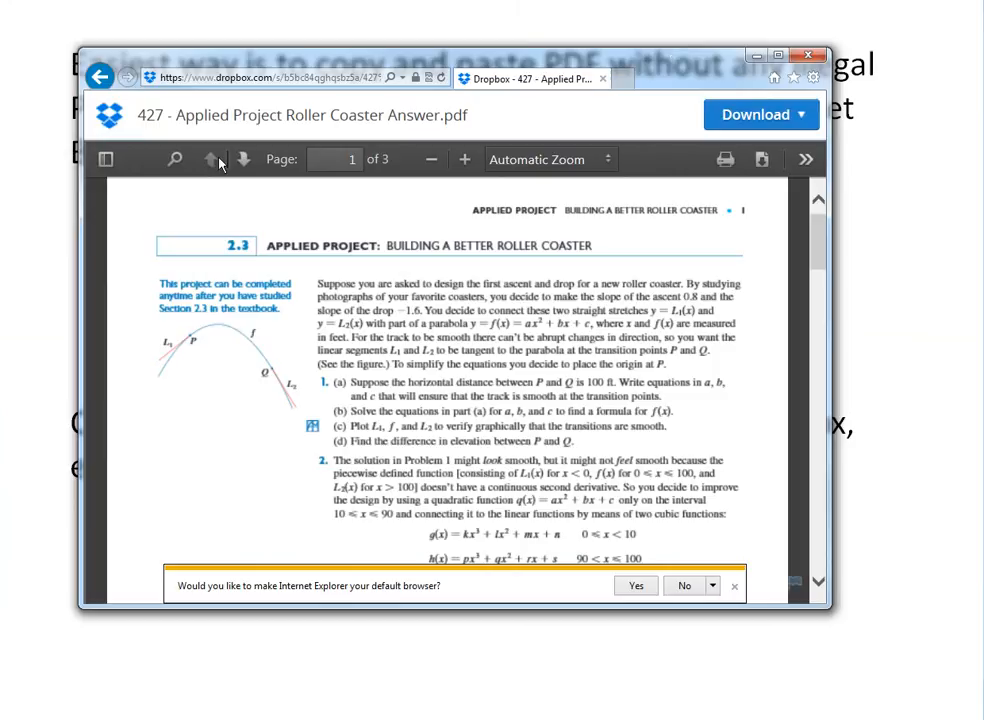
{"action": "mouse_move", "coordinate": [296, 105]}
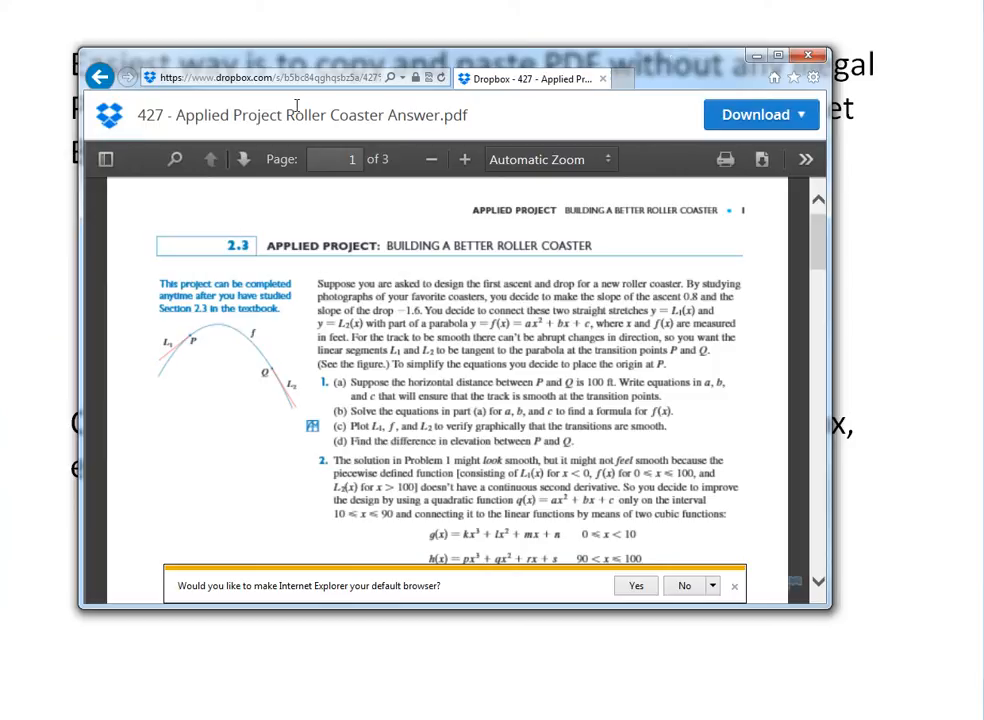
- Move Internet Explorer lower, select a line about the parabola, then close the browser
{"action": "left_click_drag", "start_coordinate": [316, 283], "coordinate": [497, 351]}
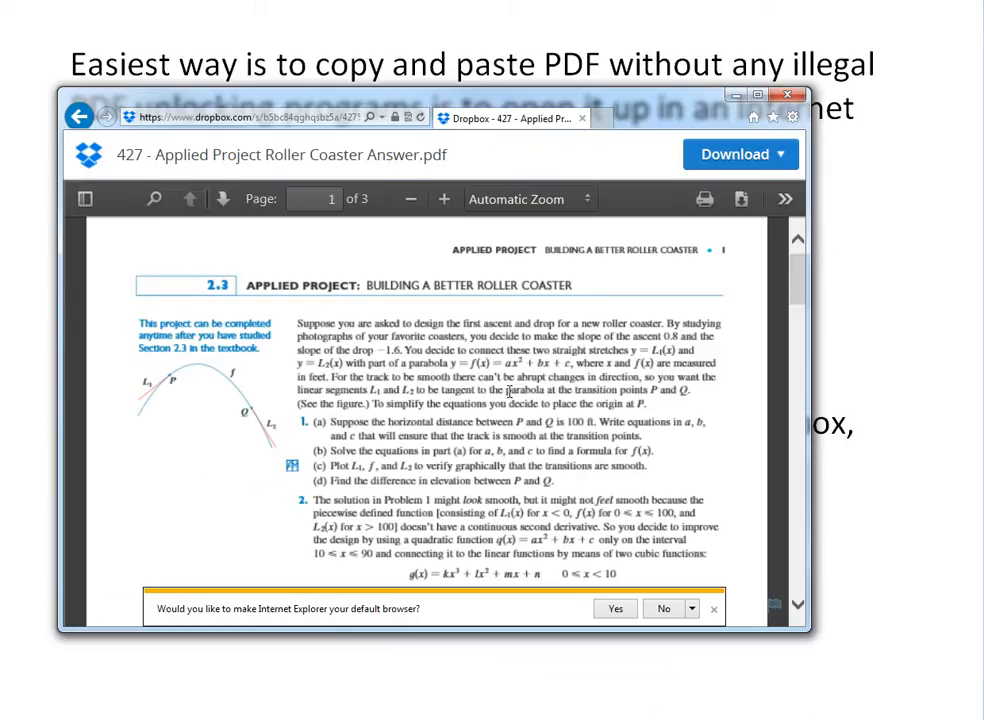
{"action": "left_click_drag", "start_coordinate": [405, 362], "coordinate": [510, 393]}
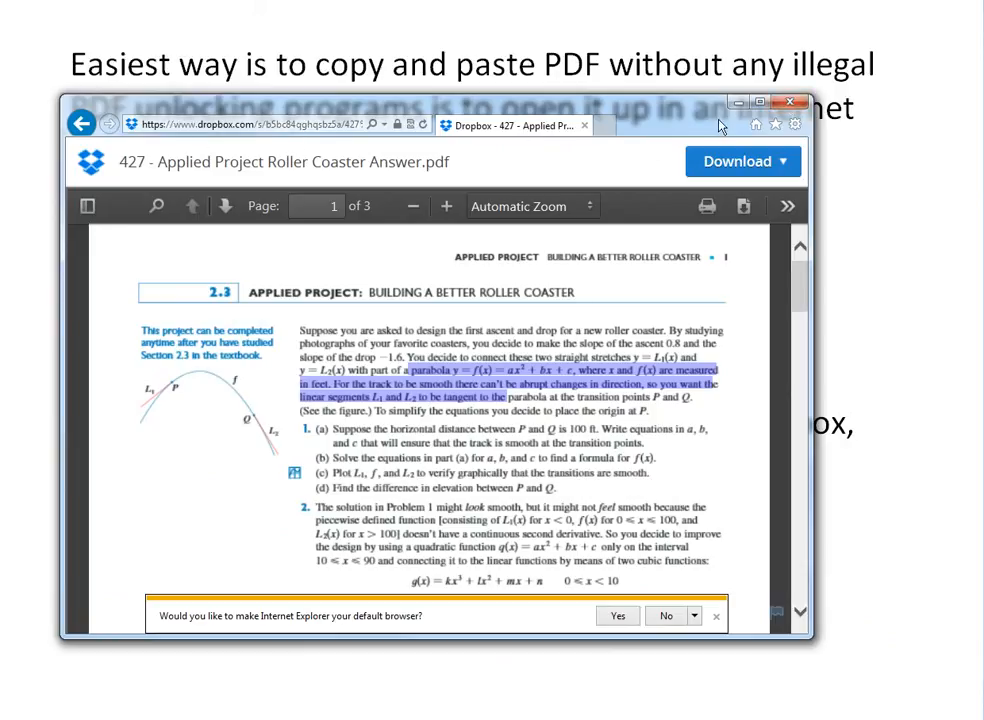
{"action": "mouse_move", "coordinate": [760, 161]}
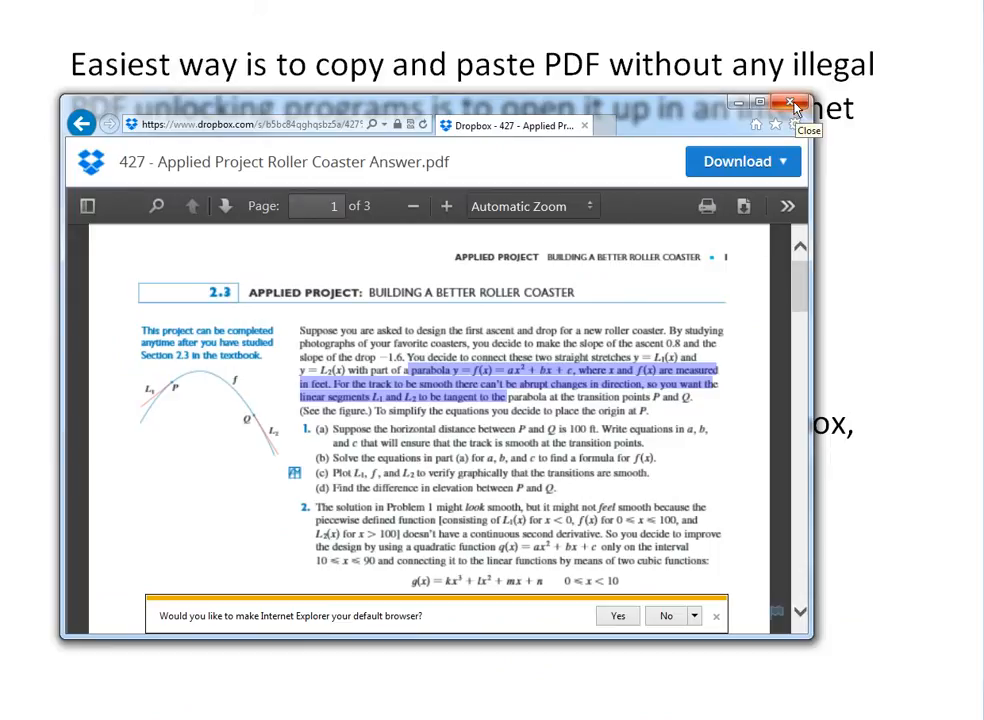
{"action": "left_click", "coordinate": [793, 103]}
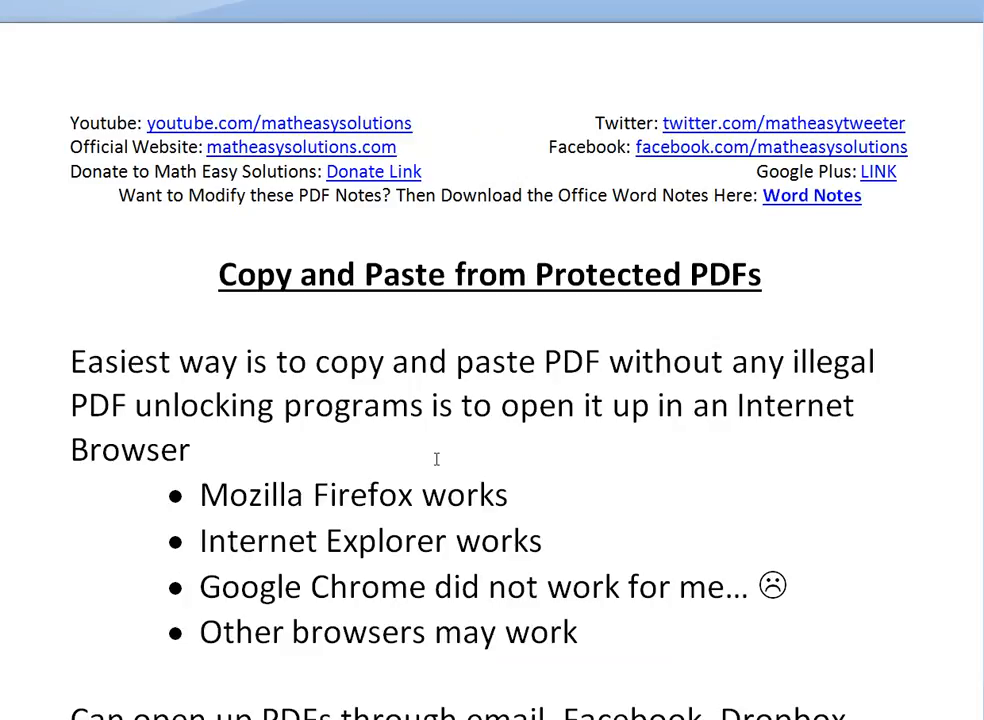